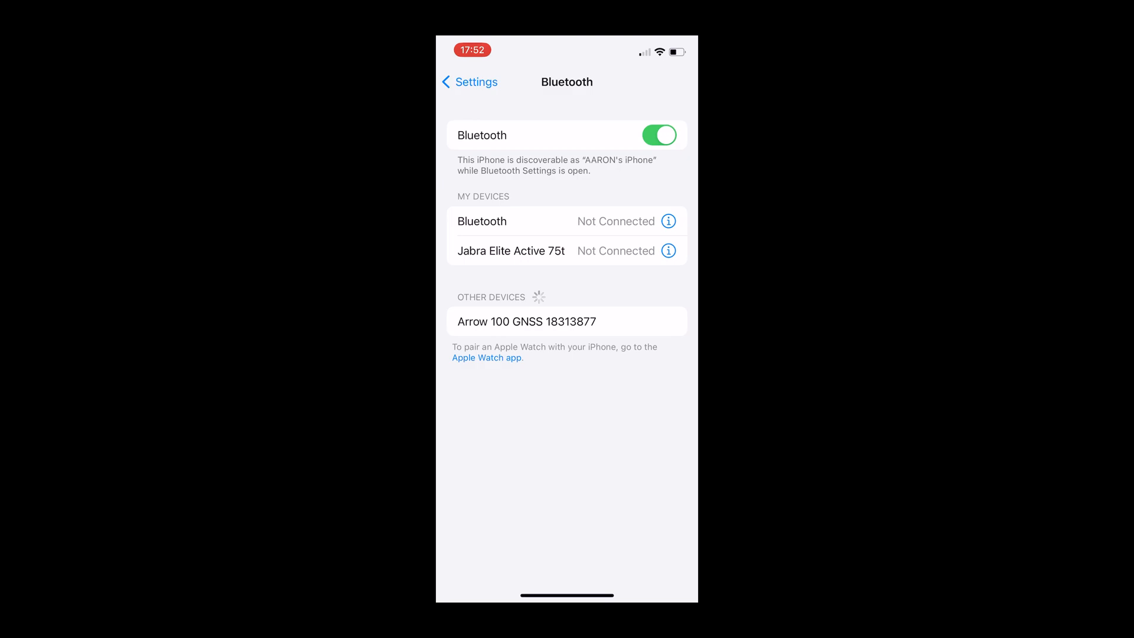
- Pair the iPhone with 'Arrow 100 GNSS 18313877' from the Bluetooth Other Devices list
left_click(566, 321)
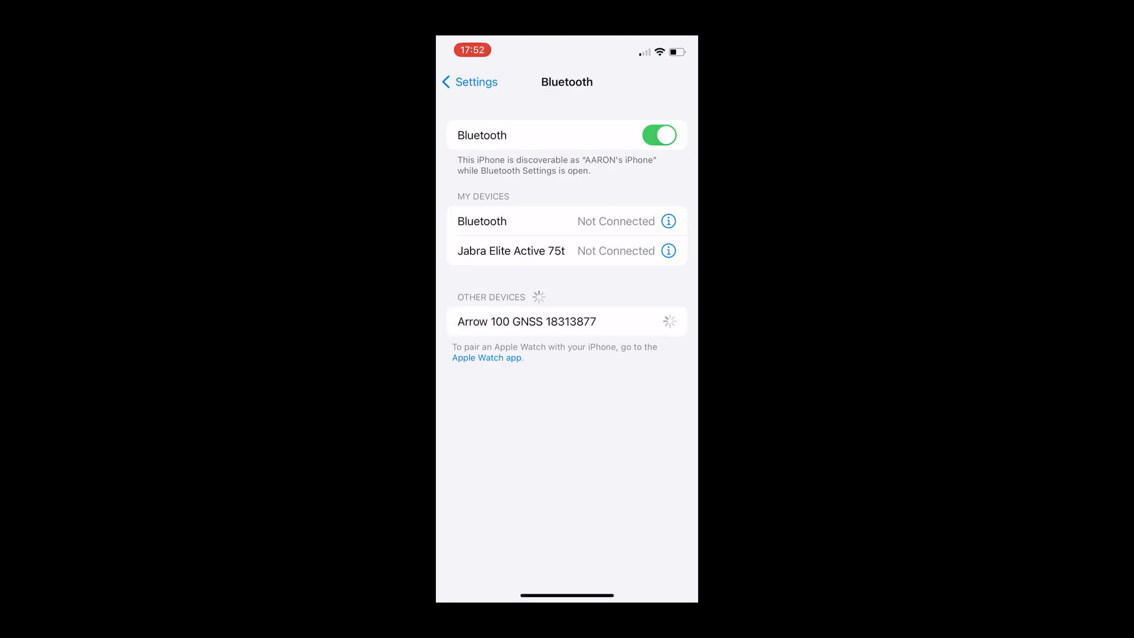
left_click(525, 321)
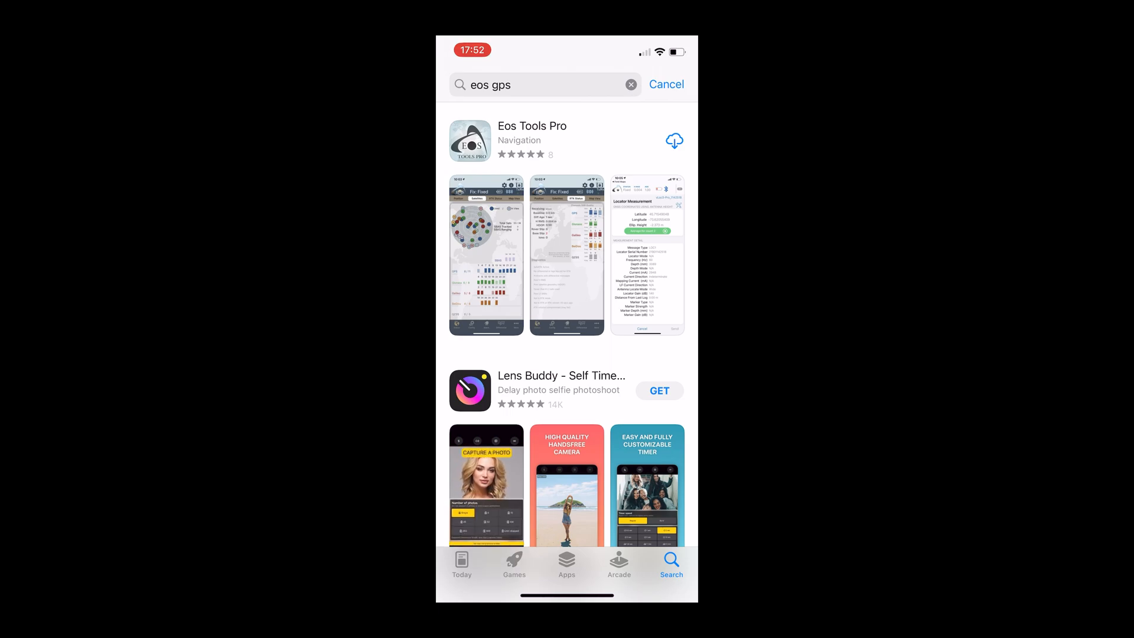
- Download Eos Tools Pro from the 'eos gps' search results and launch it
left_click(675, 141)
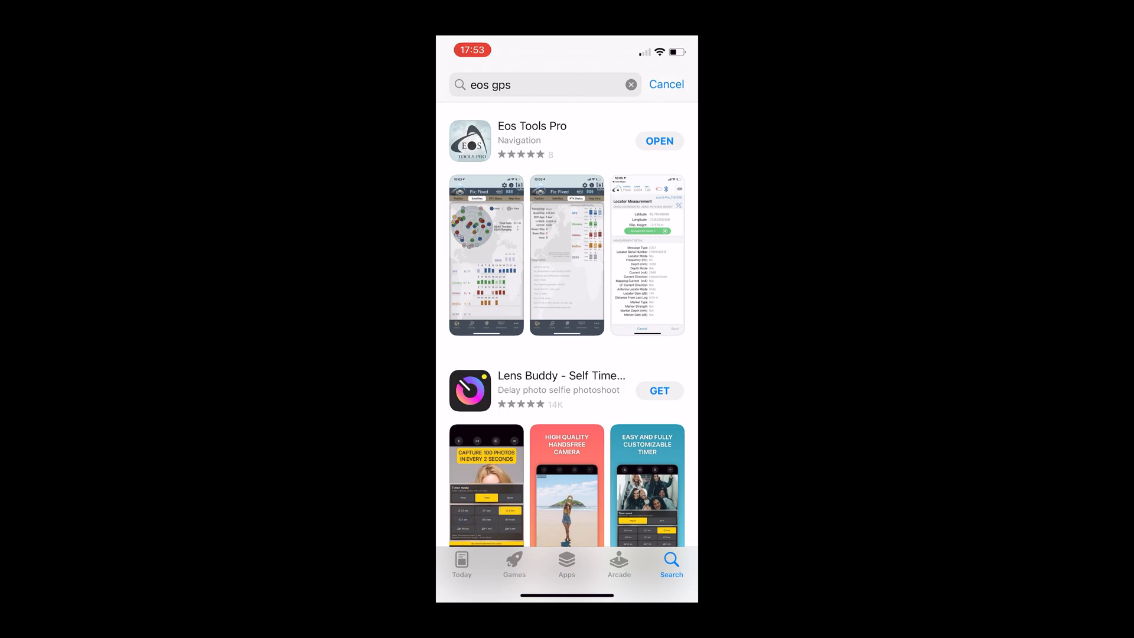
left_click(658, 140)
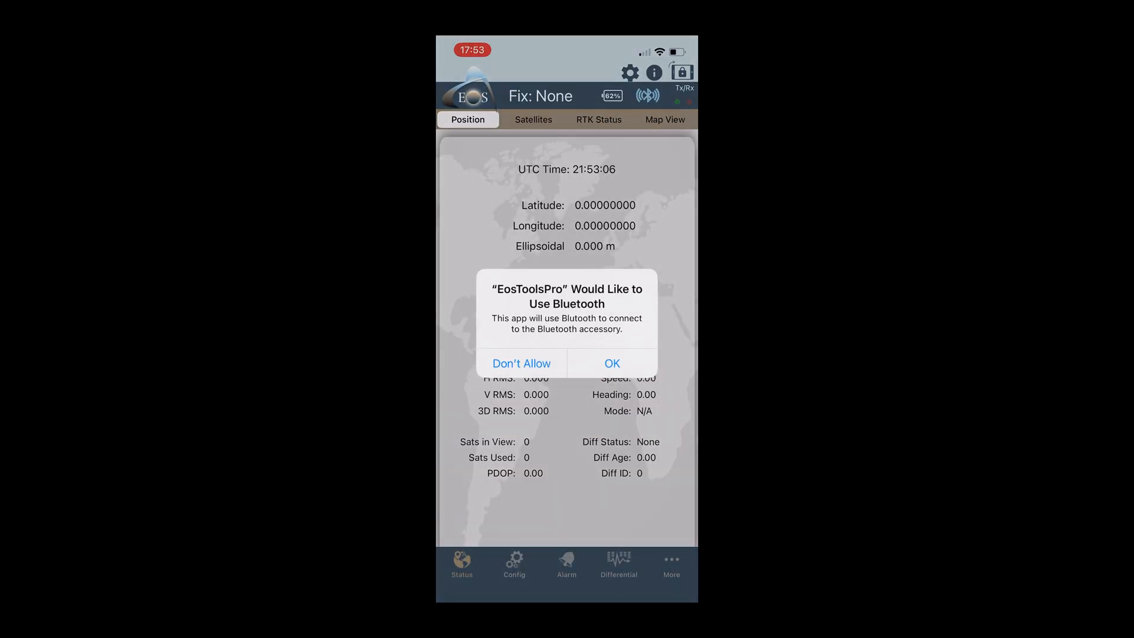
- Grant Eos Tools Pro Bluetooth access and show the Arrow 100 receiver's info page
left_click(610, 362)
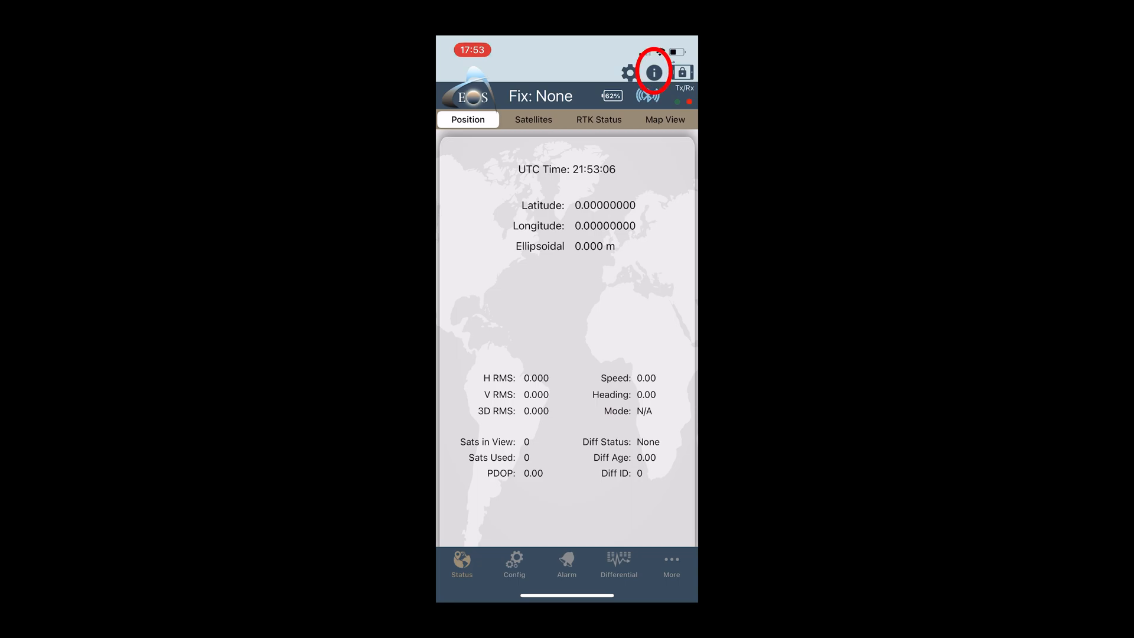
left_click(655, 70)
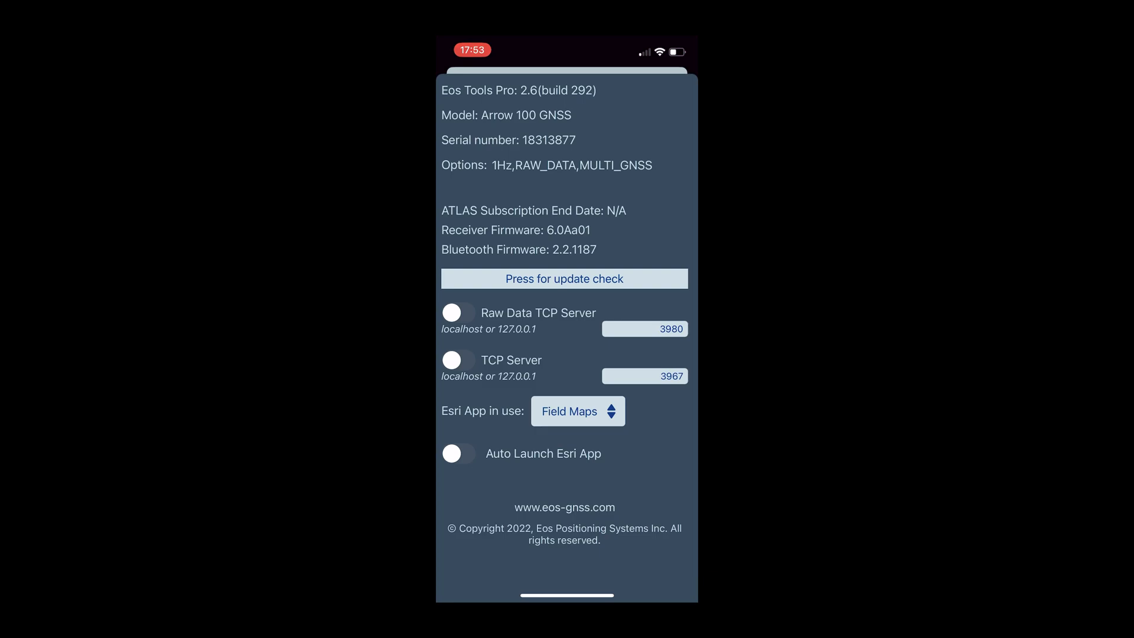
- Enable the TCP Server on port 3967, then leave the About screen
left_click(453, 359)
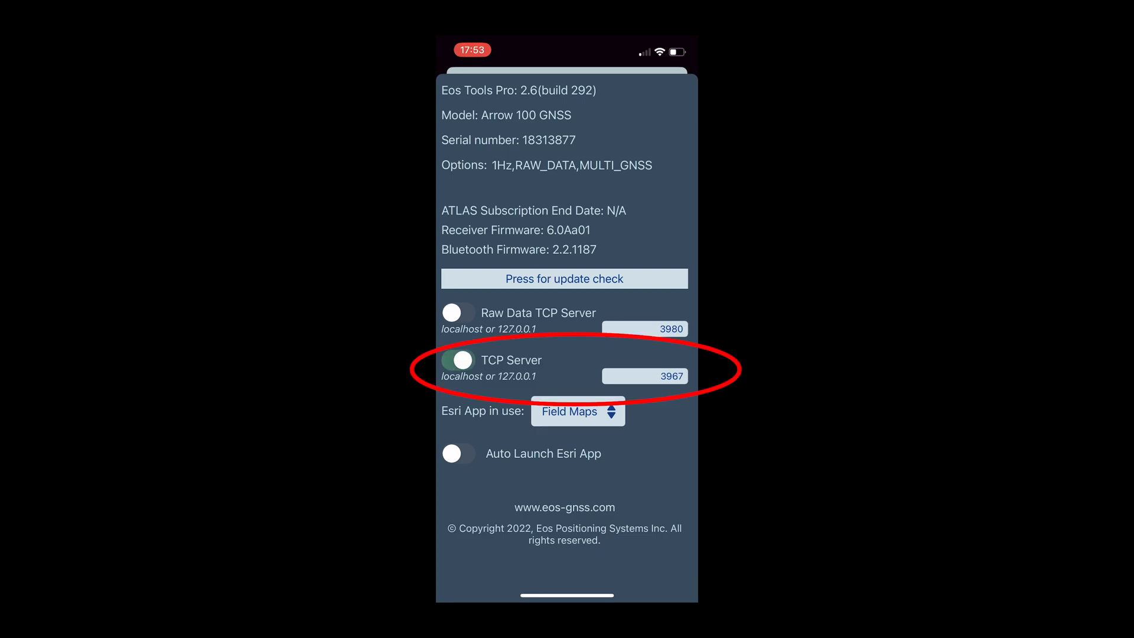
left_click(457, 361)
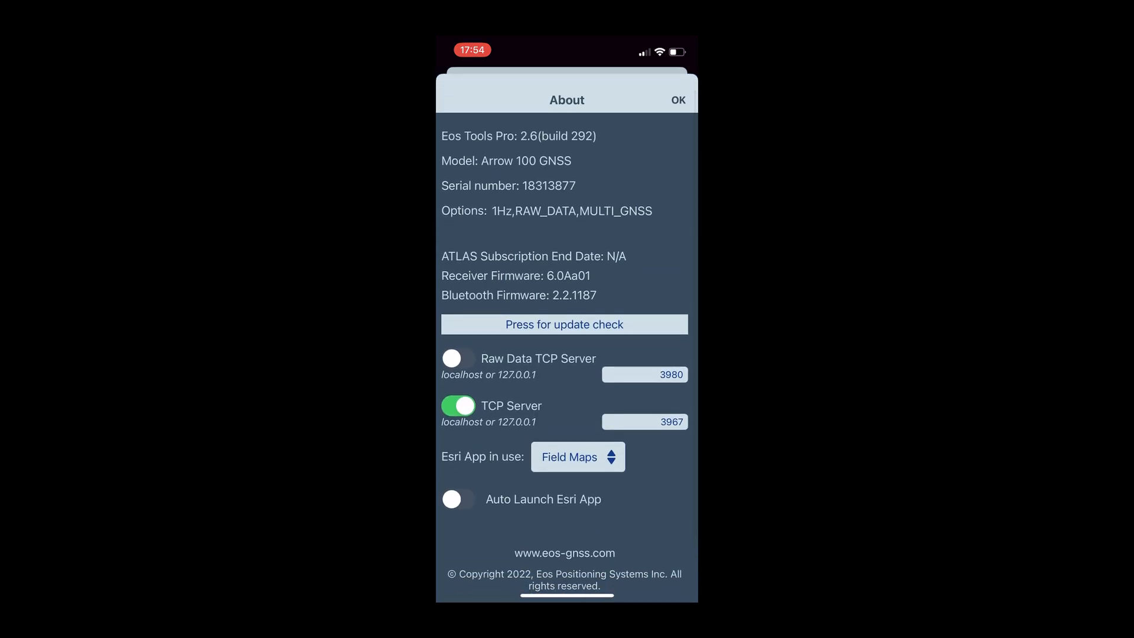
left_click(676, 99)
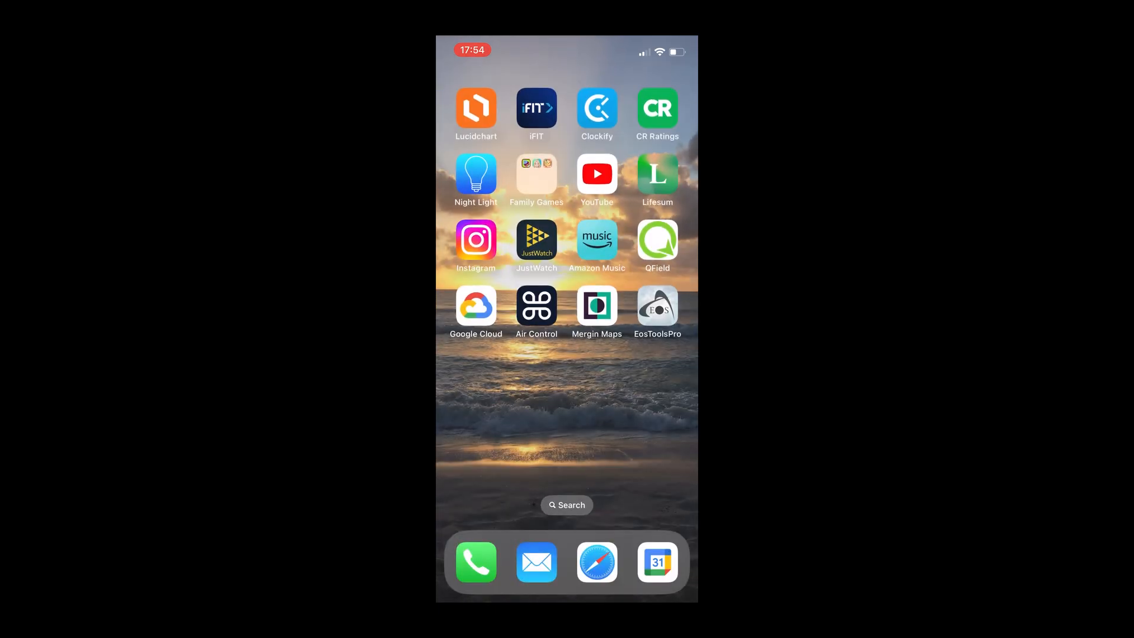
- Start QField, return from Settings to the zoomed-out map and bring up the main menu
left_click(656, 240)
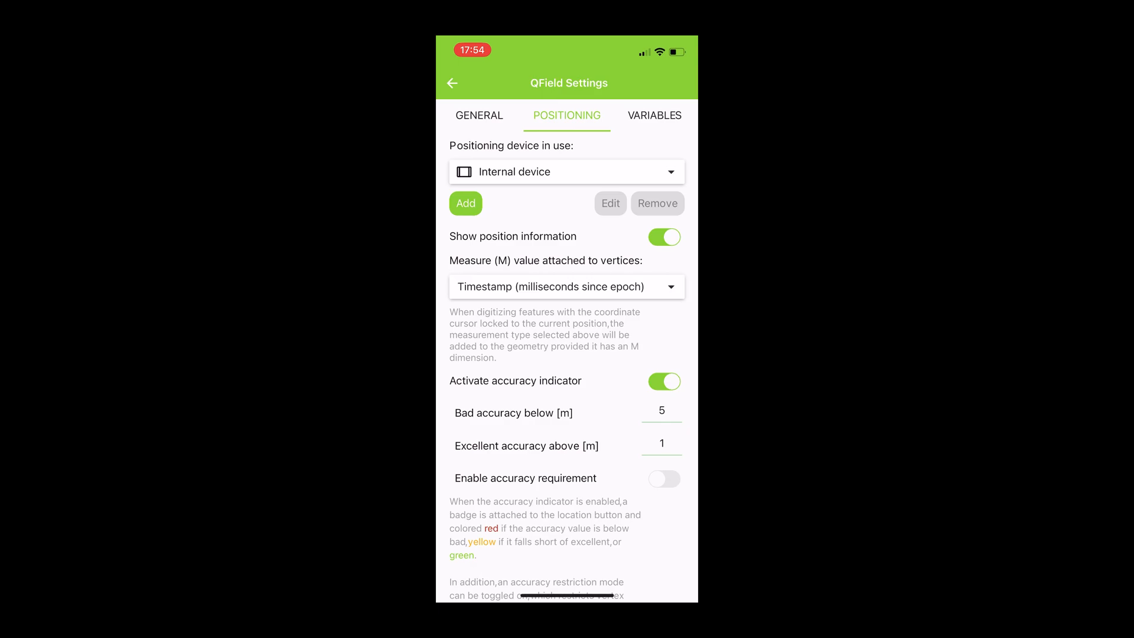
left_click(452, 82)
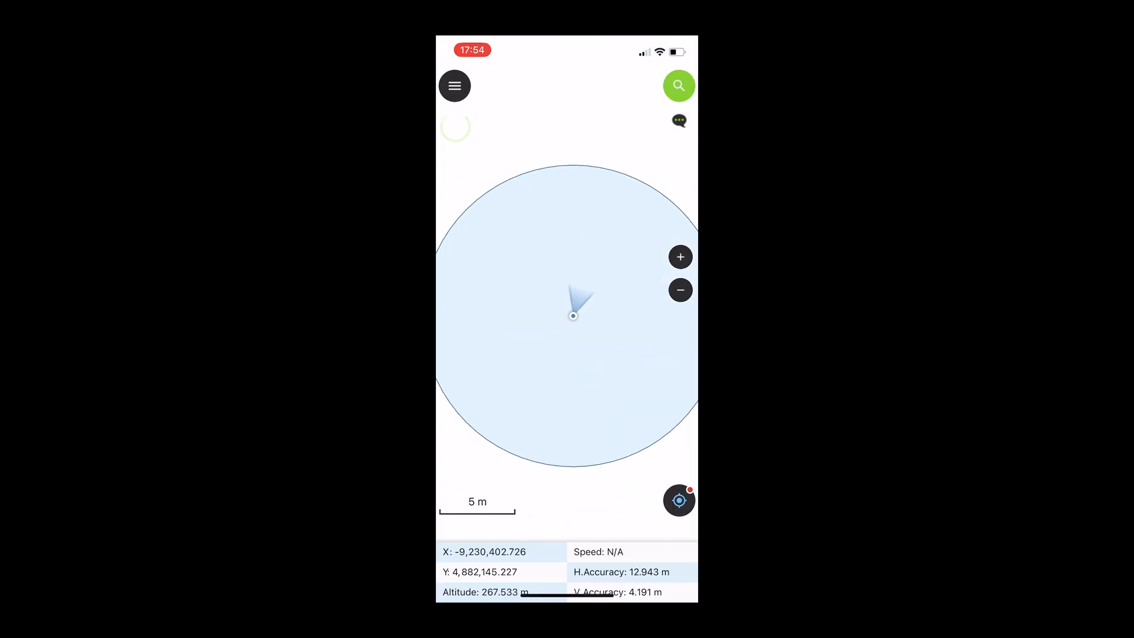
left_click(678, 290)
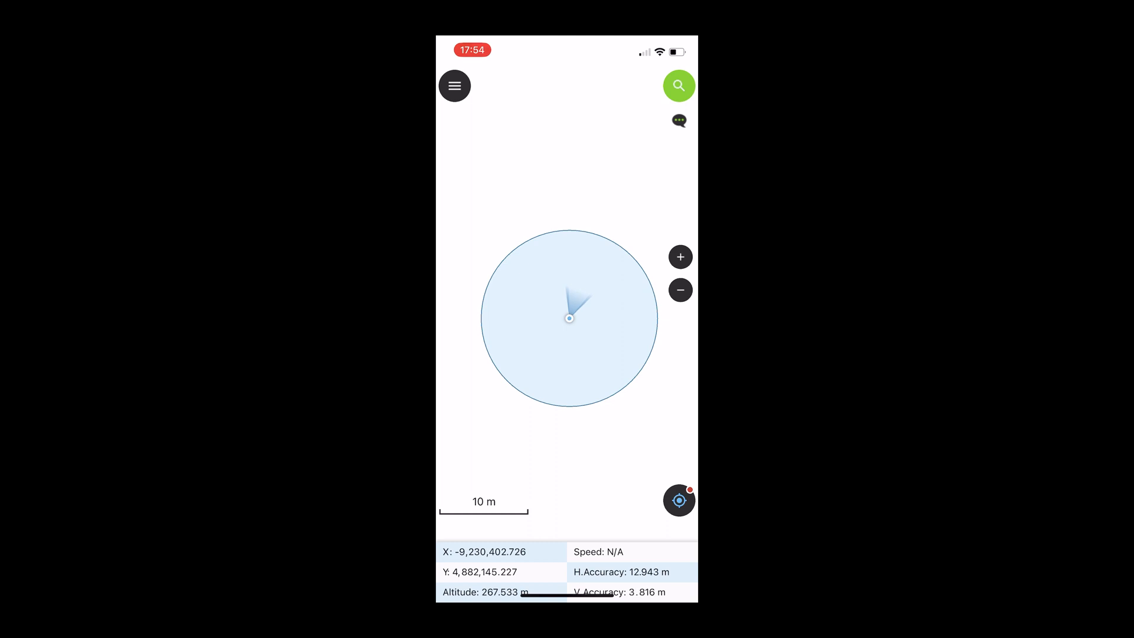
left_click(454, 85)
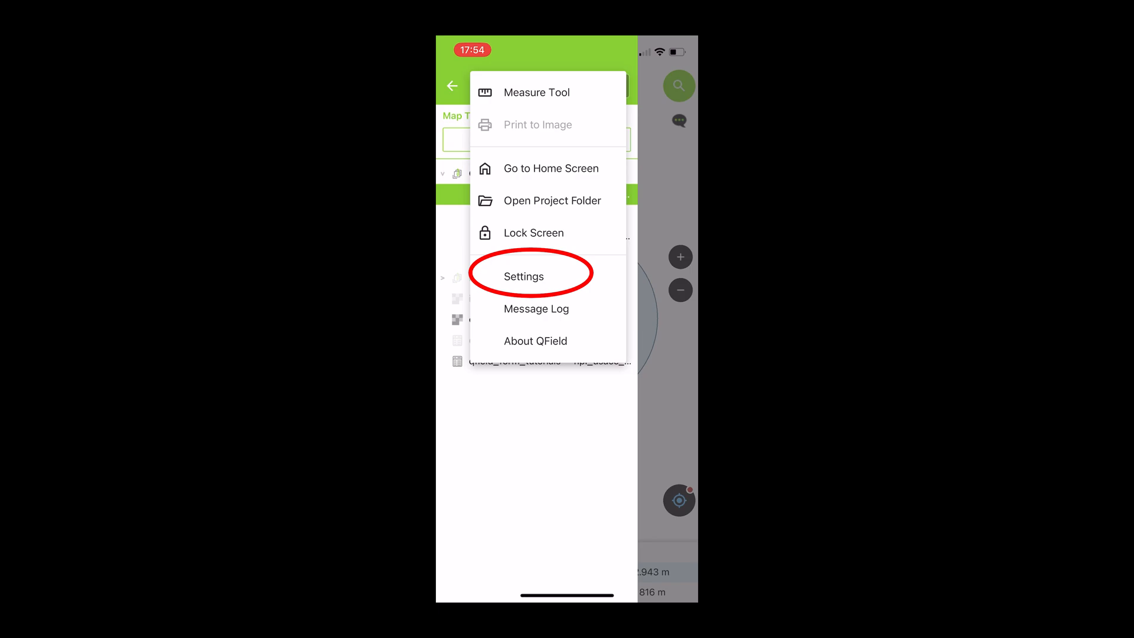
- Go to QField Settings and its POSITIONING section, internal device still active
left_click(523, 276)
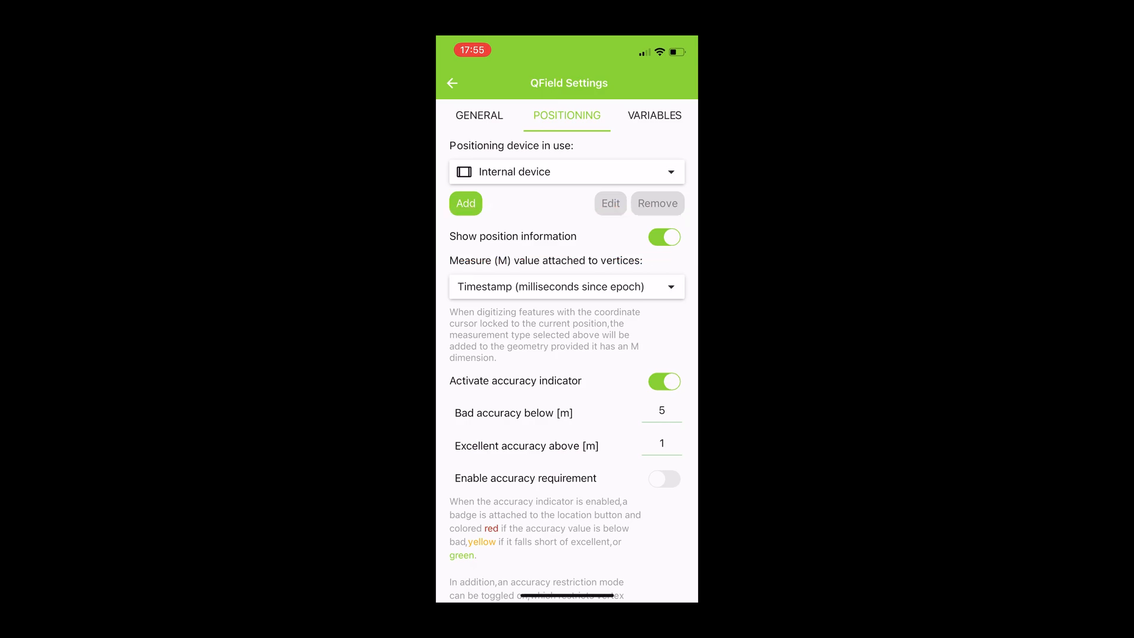
left_click(466, 203)
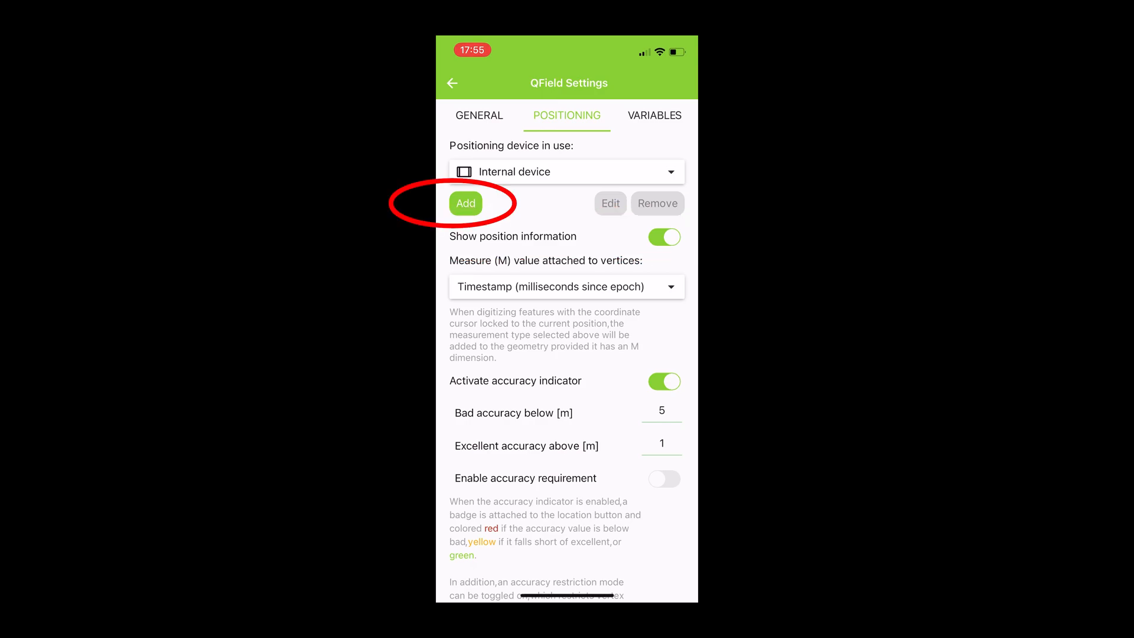
- Add a new positioning device and name it 'Arrow 100'
left_click(465, 203)
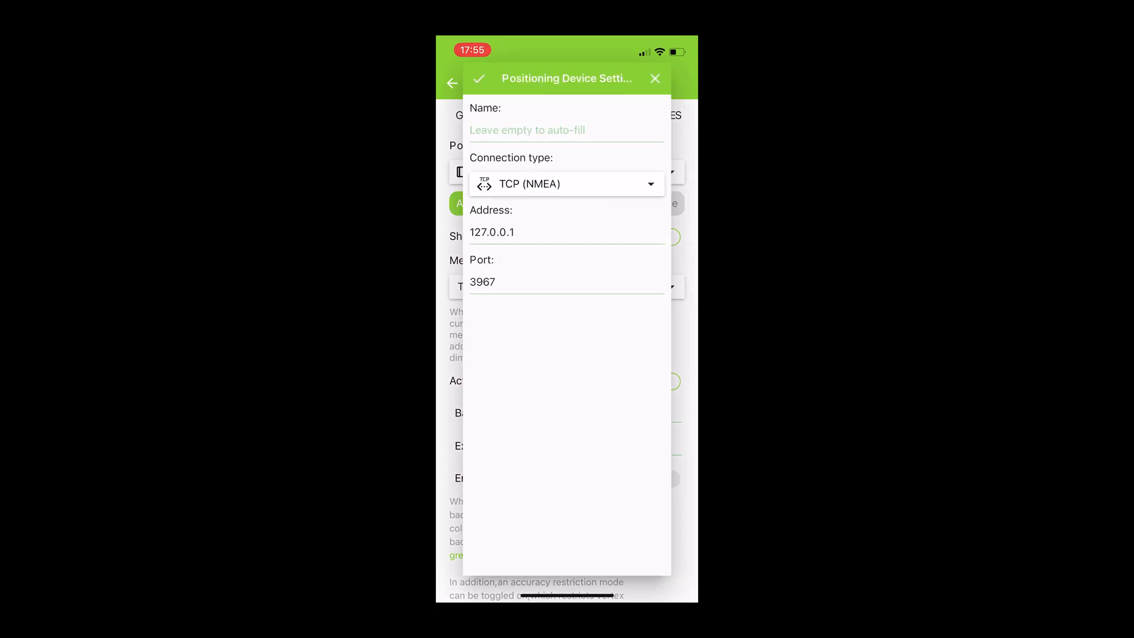
type("Ar")
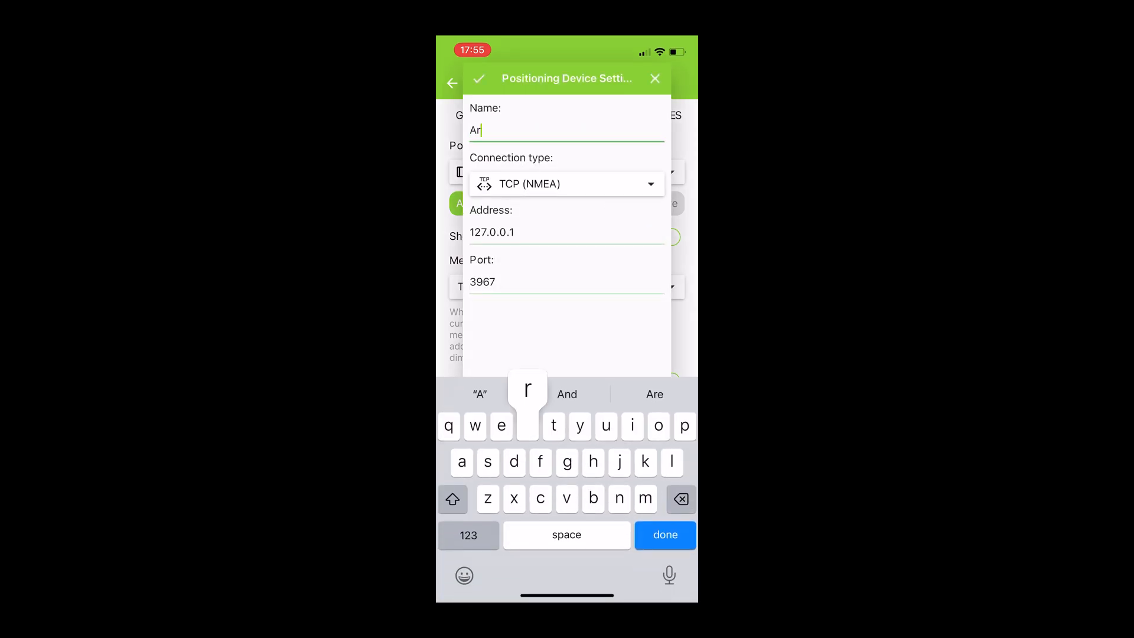
type("row")
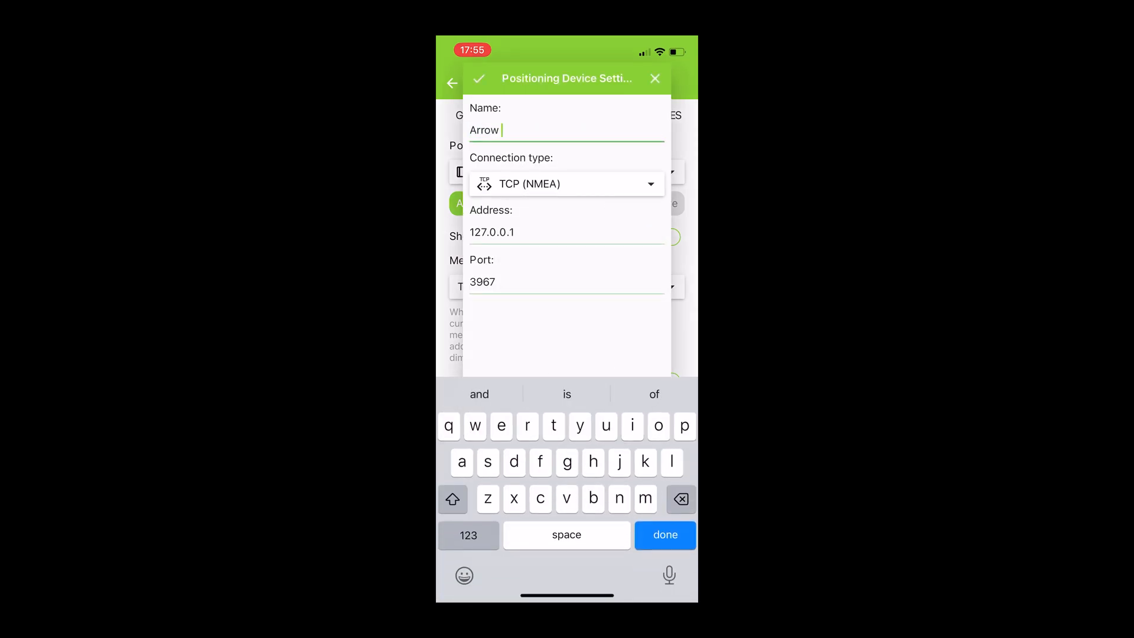
type("100")
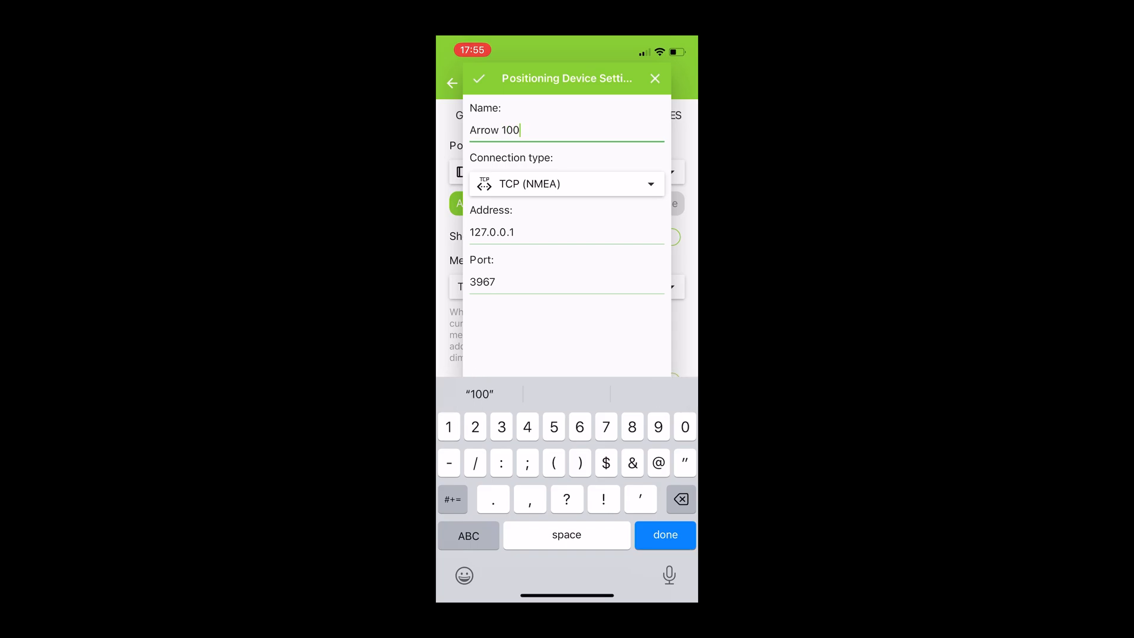
- Confirm TCP (NMEA) address 127.0.0.1 and port 3967, then save the Arrow 100 device
left_click(565, 282)
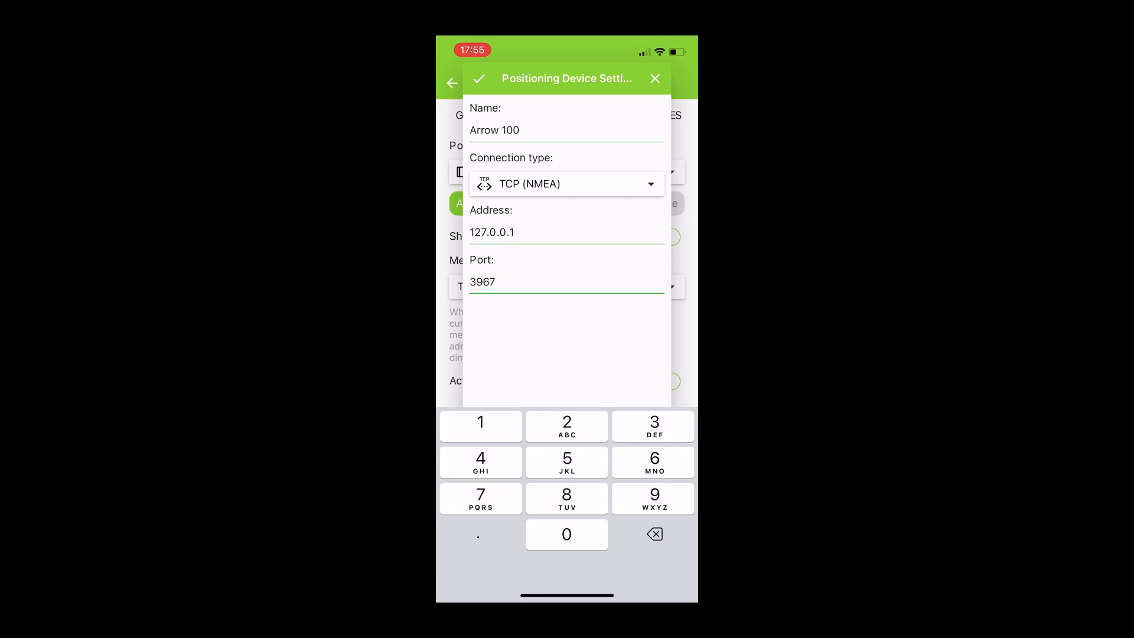
left_click(566, 232)
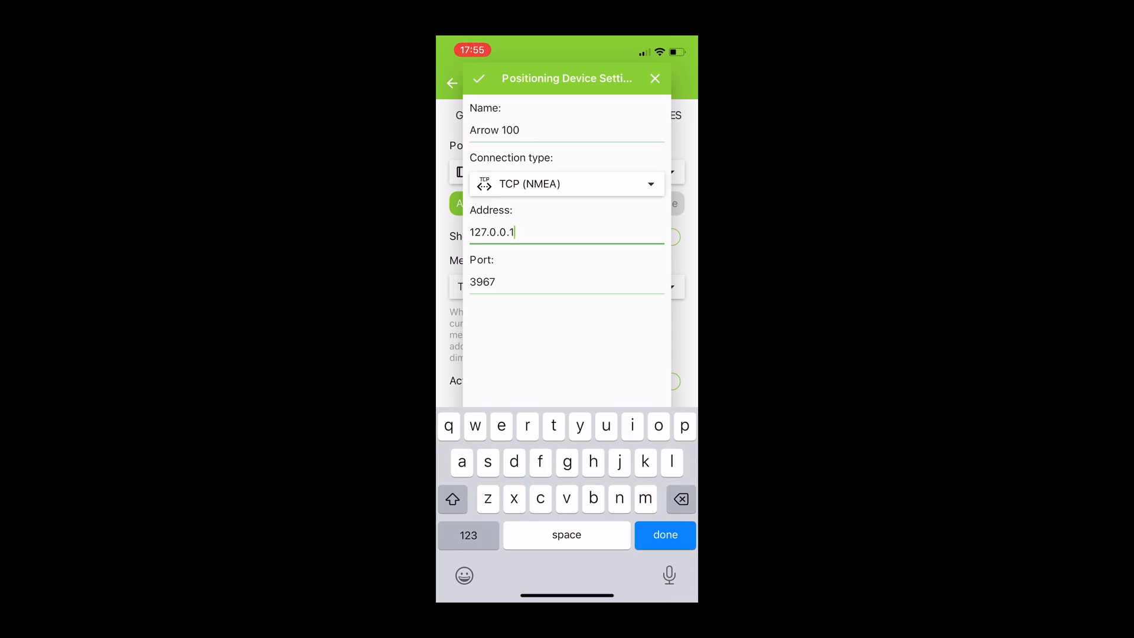
left_click(565, 281)
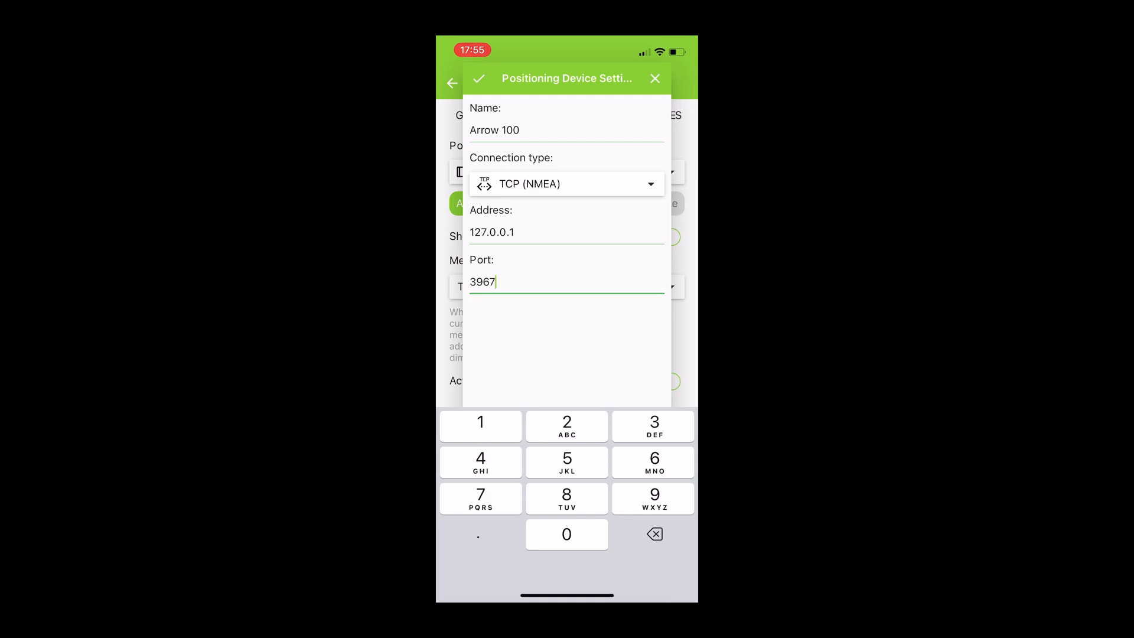
left_click(478, 78)
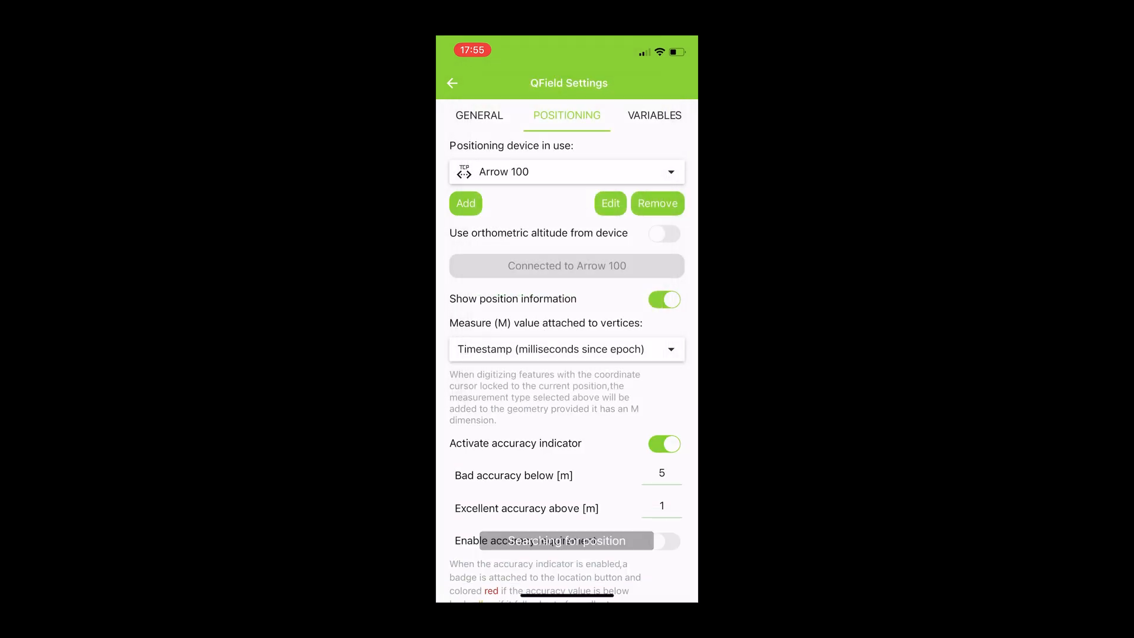